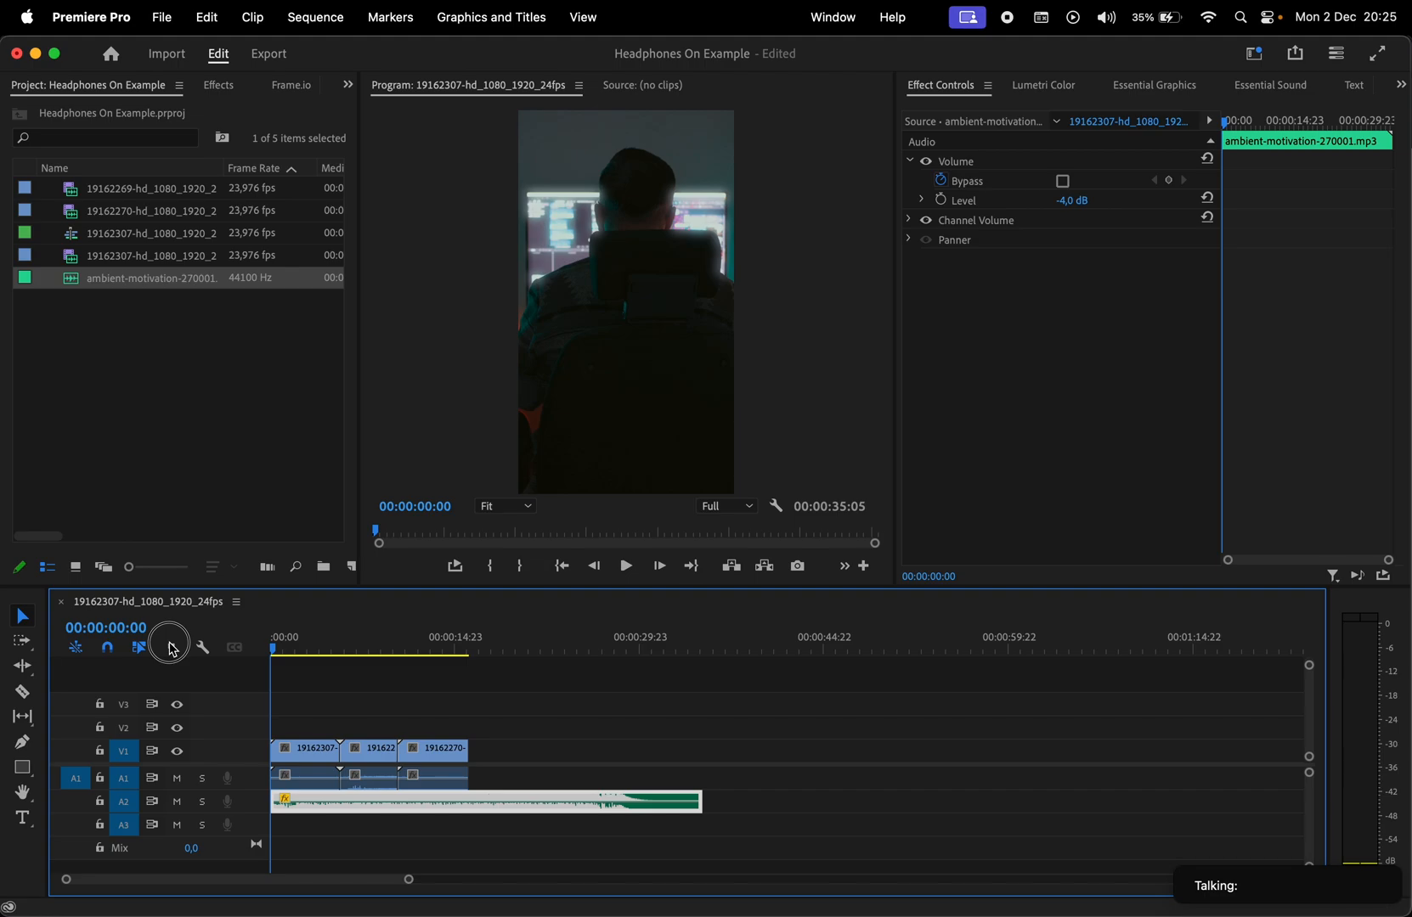
Slide the ambient music clip about 12 frames later, snapping off, to match the headphones moment
click(625, 566)
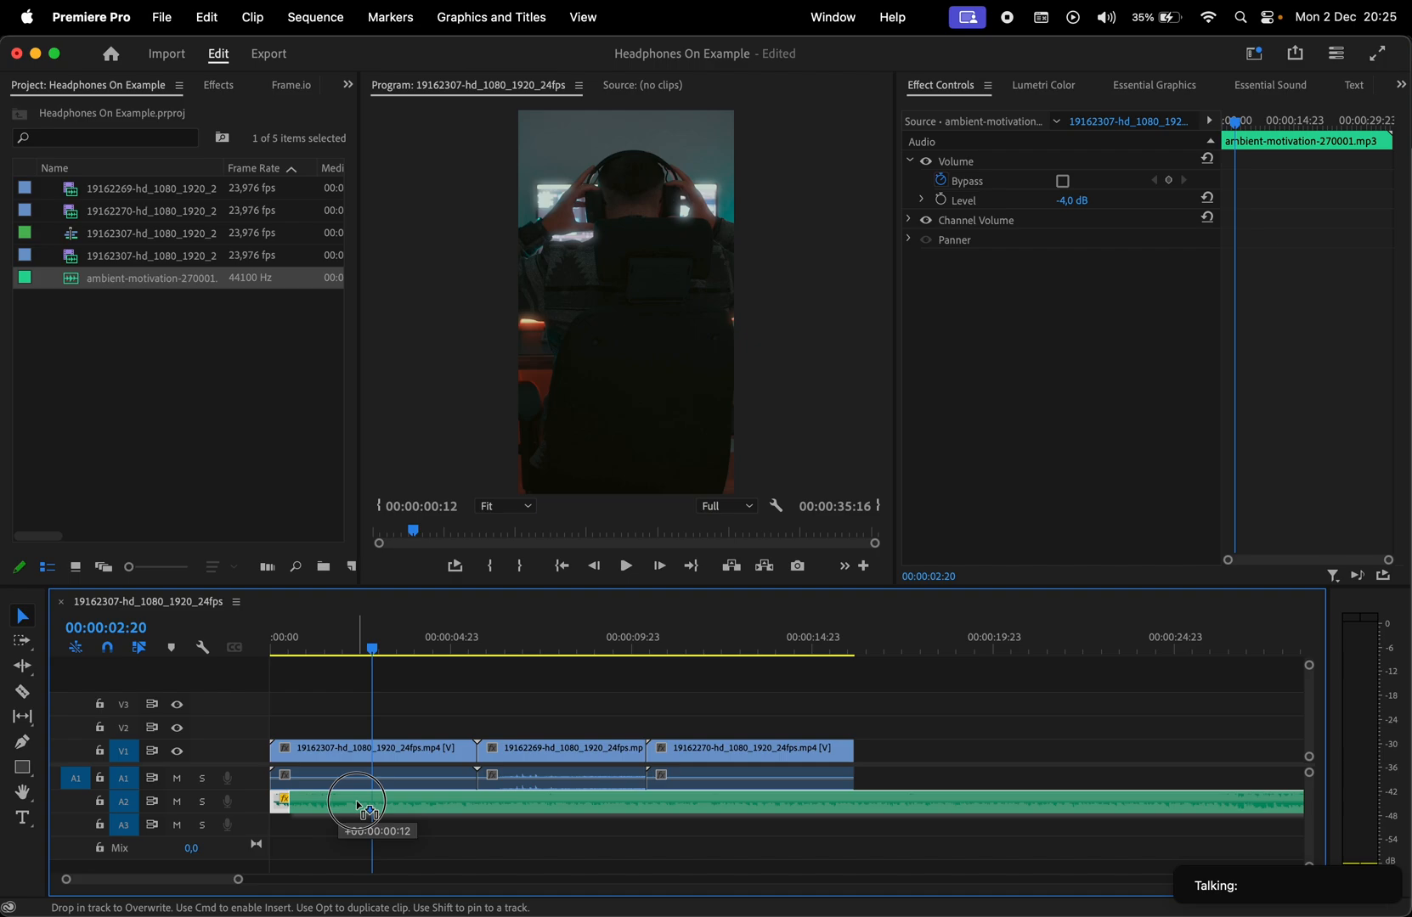
click(625, 565)
text(highp)
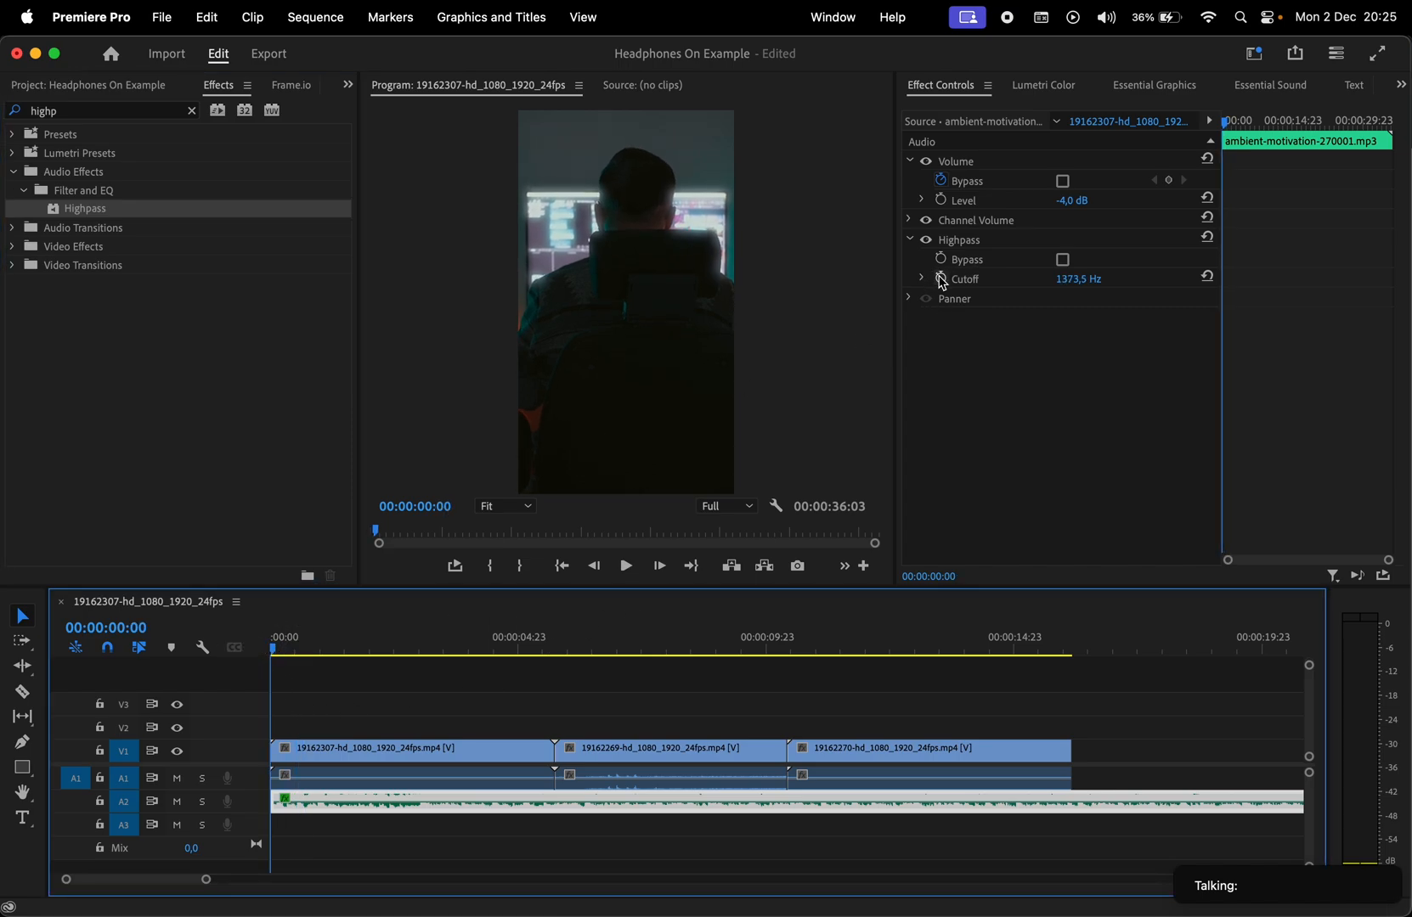
Enable keyframing on the Highpass Cutoff of the music clip
click(625, 565)
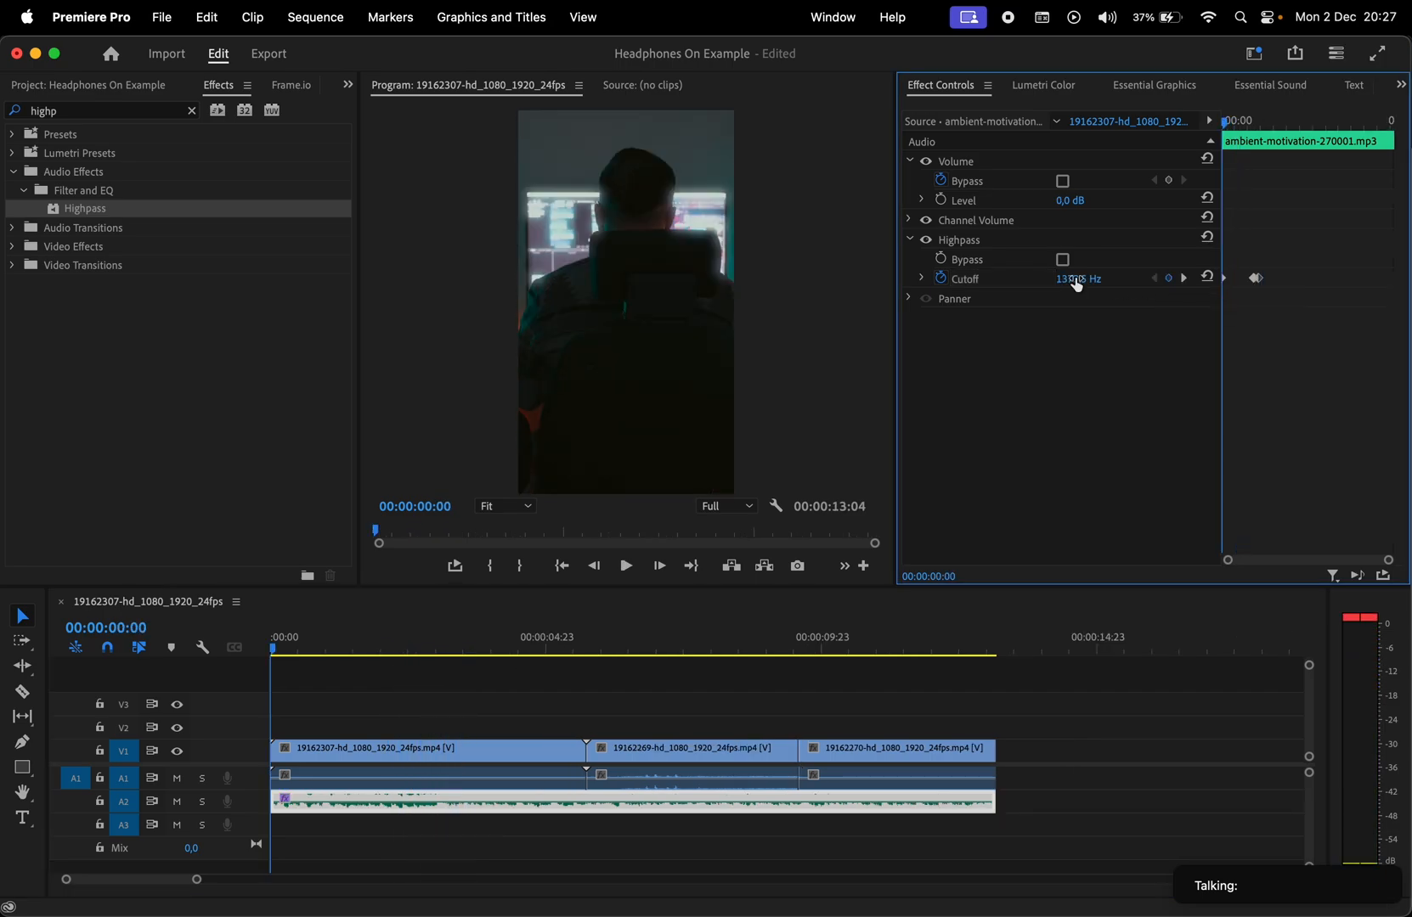
Begin editing the Highpass Cutoff frequency at the current keyframe
double_click(1077, 279)
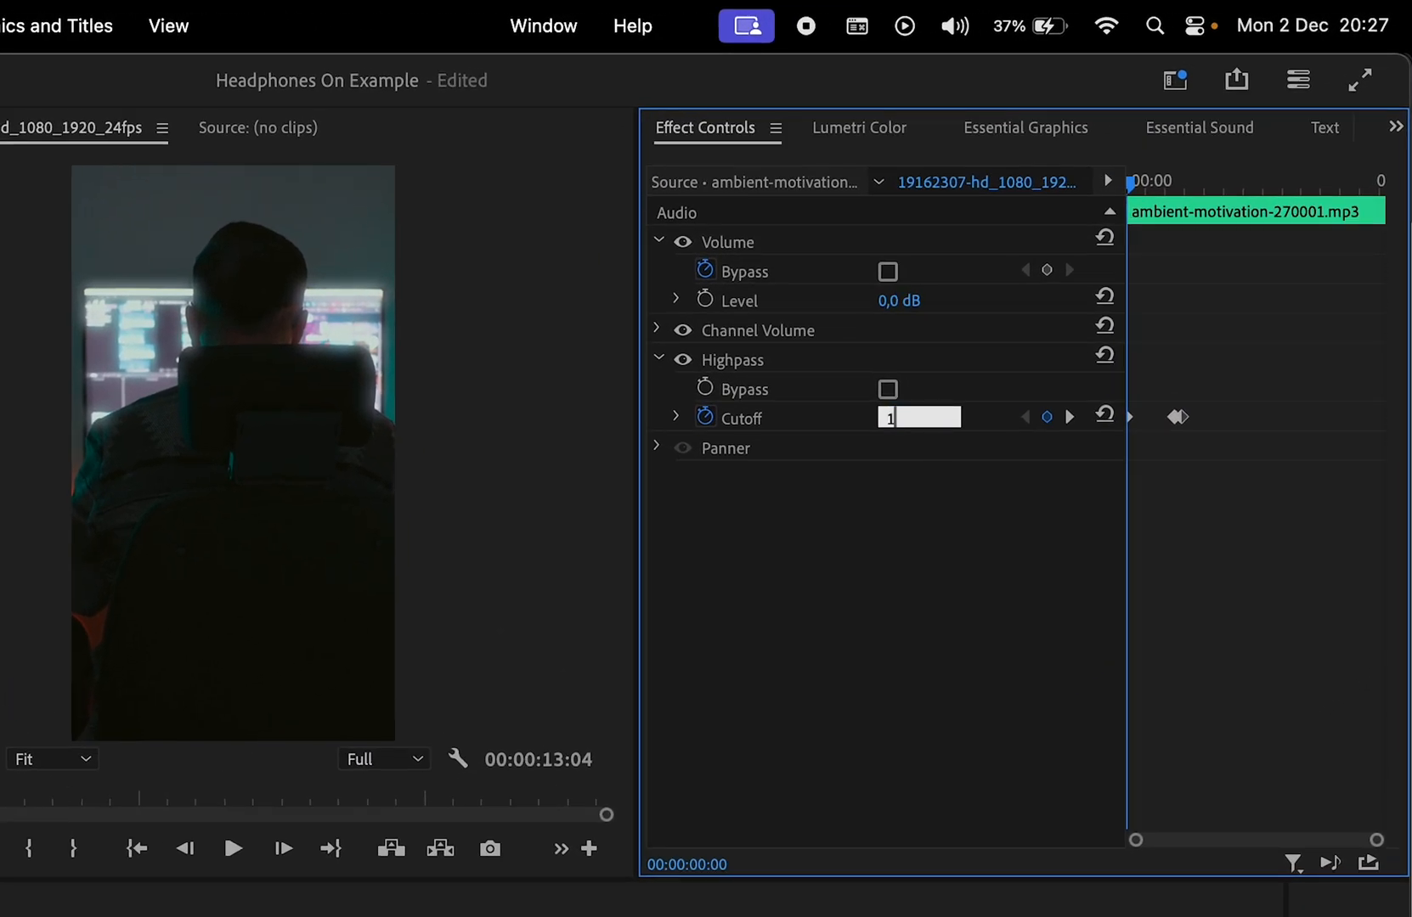